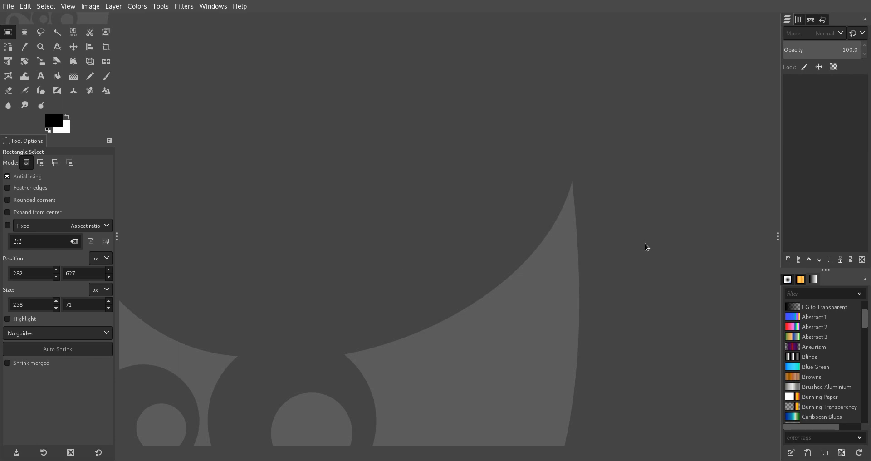
mouse_move(514, 97)
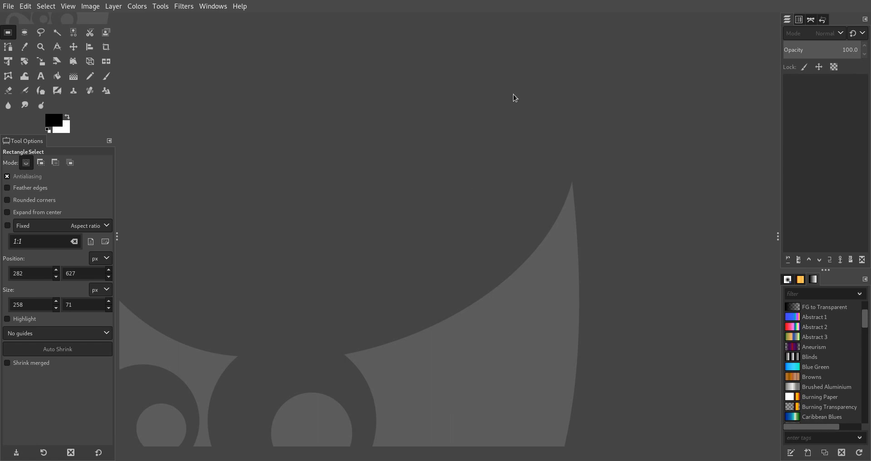
Step: Open about_brynn_on_black.jpg from the Recently Used list
click(8, 6)
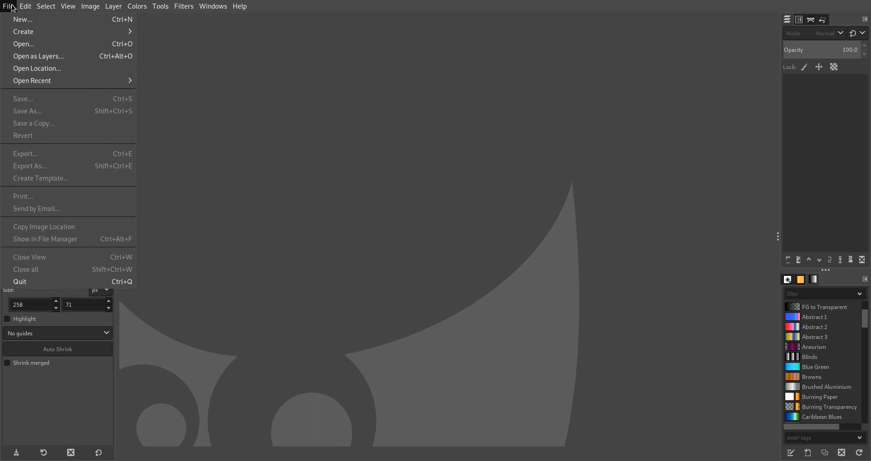
click(24, 43)
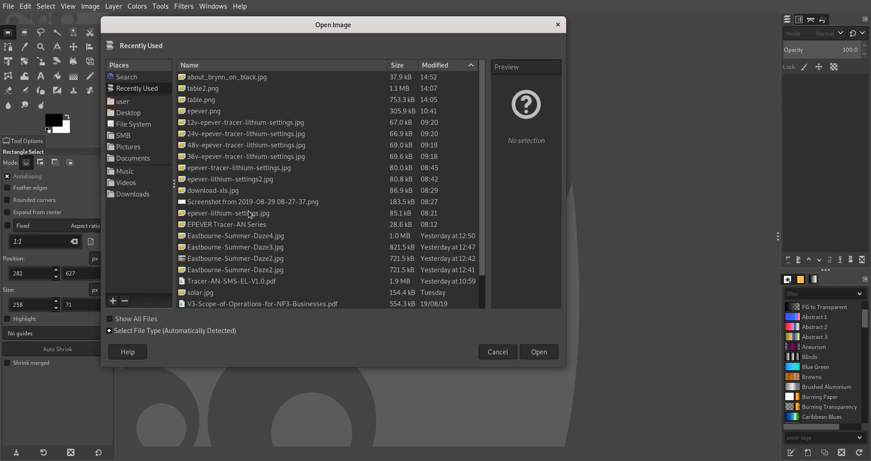
click(227, 76)
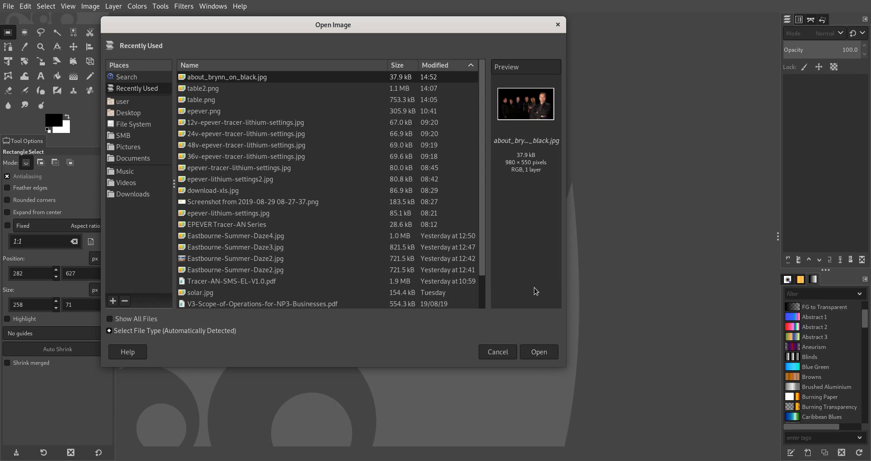
click(537, 351)
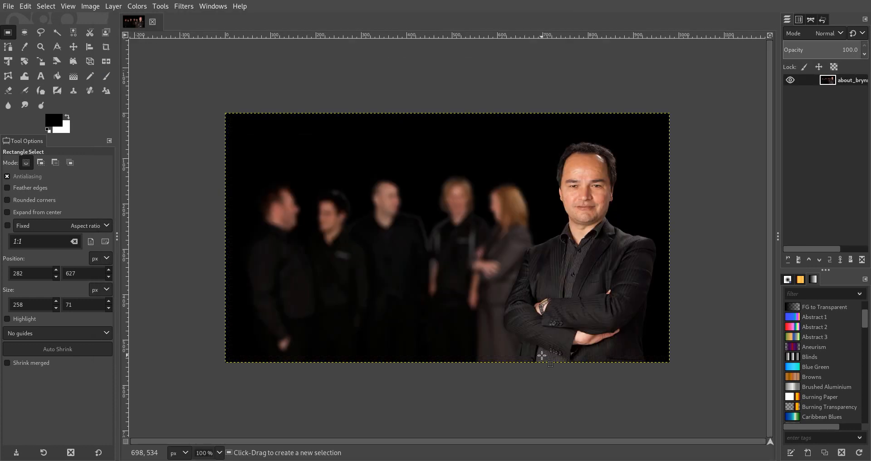
mouse_move(517, 346)
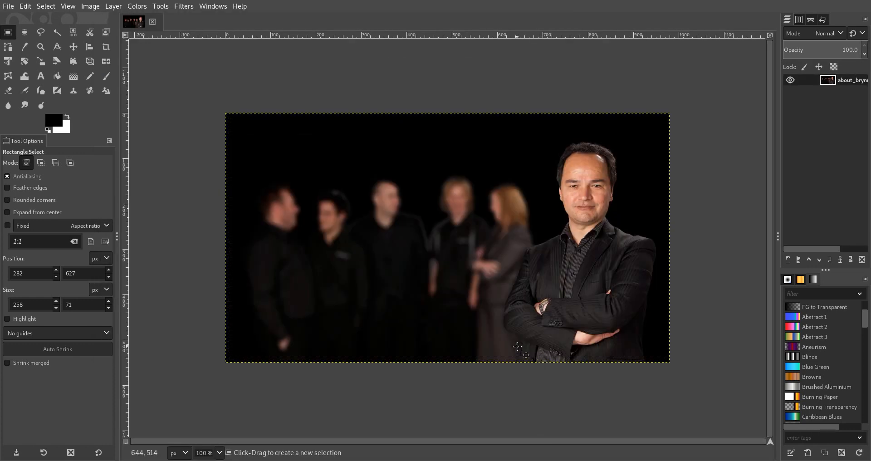
Step: Enter a new proportional size of 400 × 224 px in Scale Image, down from 980 × 550
click(89, 7)
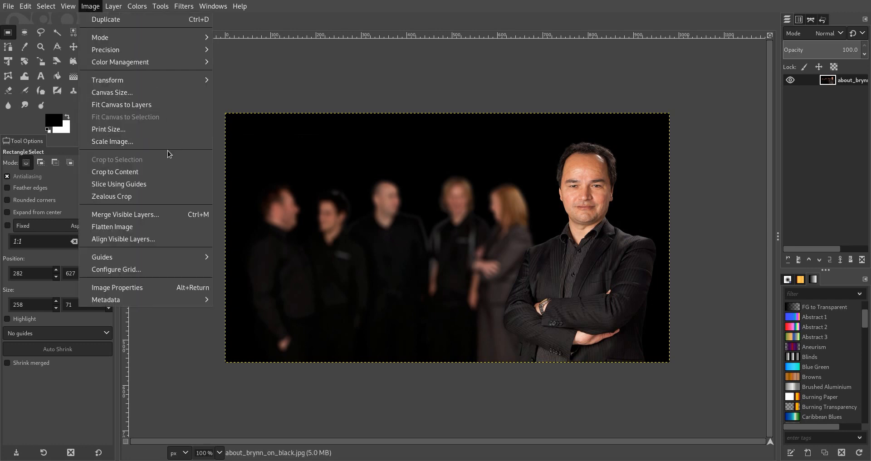
click(112, 141)
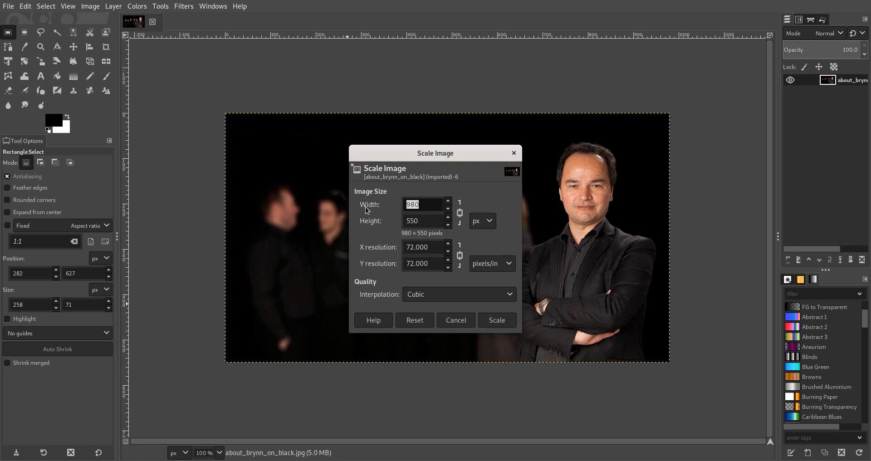
mouse_move(365, 211)
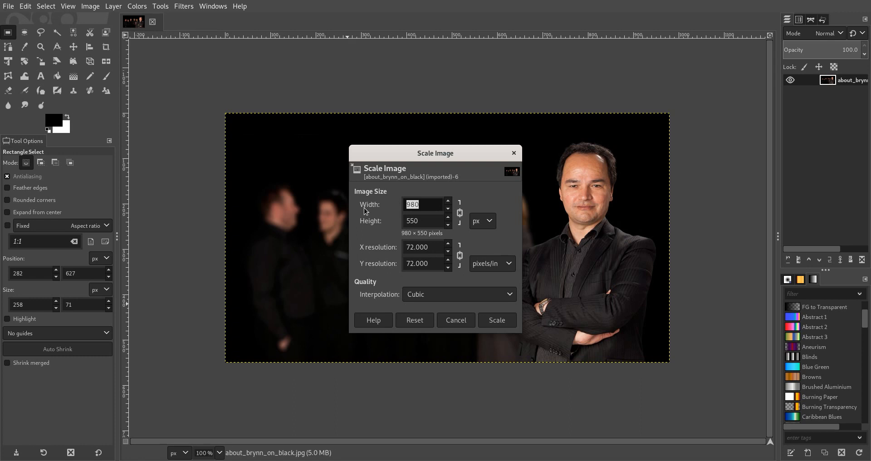
text(4)
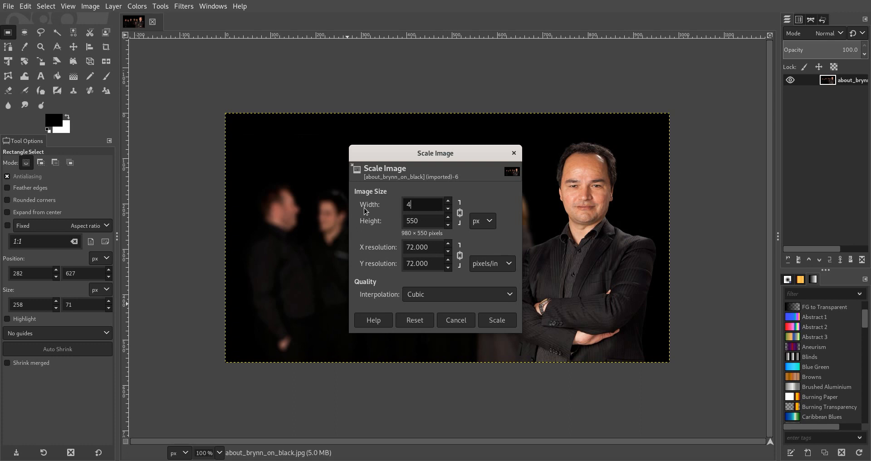
text(00)
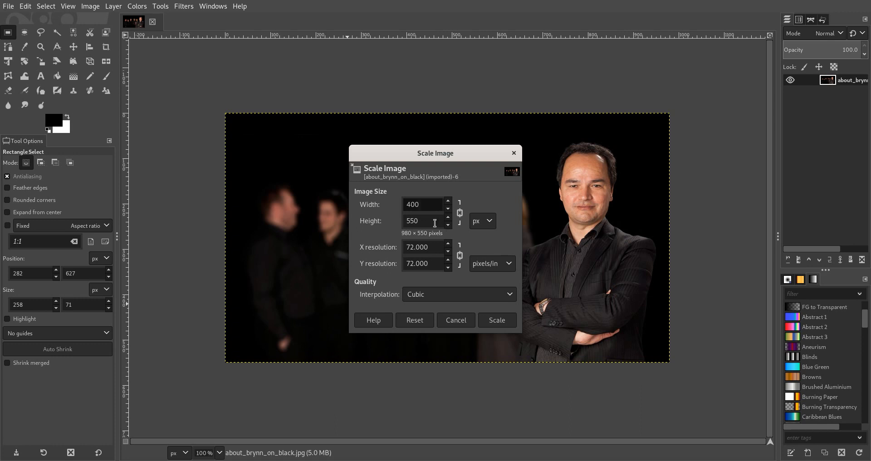
text(224)
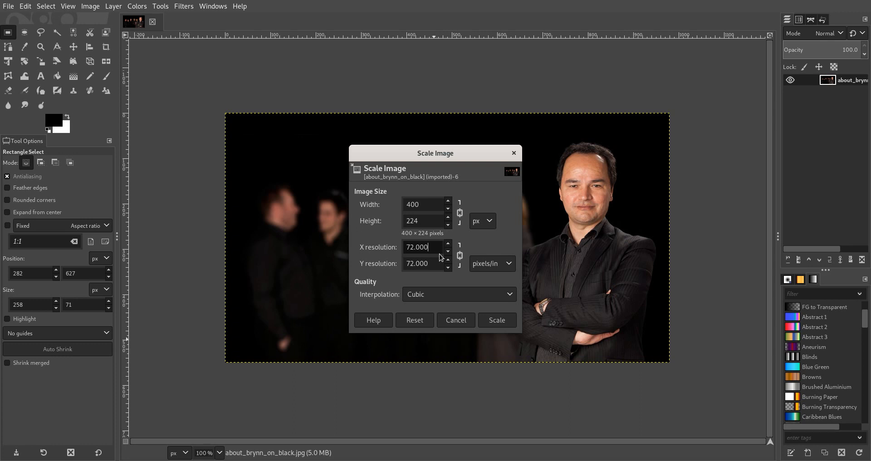
mouse_move(496, 321)
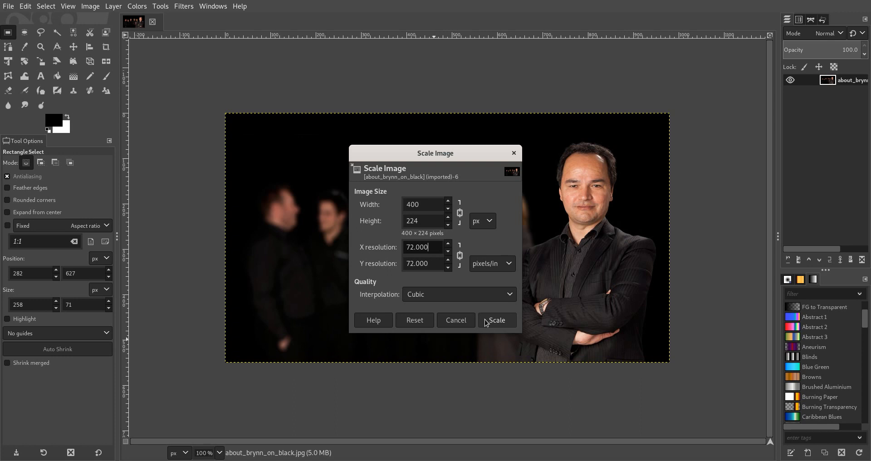
Step: Apply the scaling so the photo becomes 400 × 224 pixels
click(496, 320)
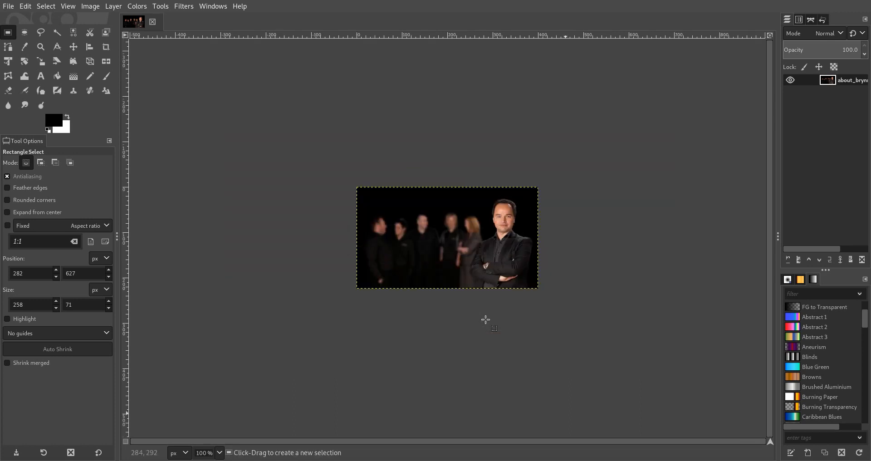
mouse_move(409, 377)
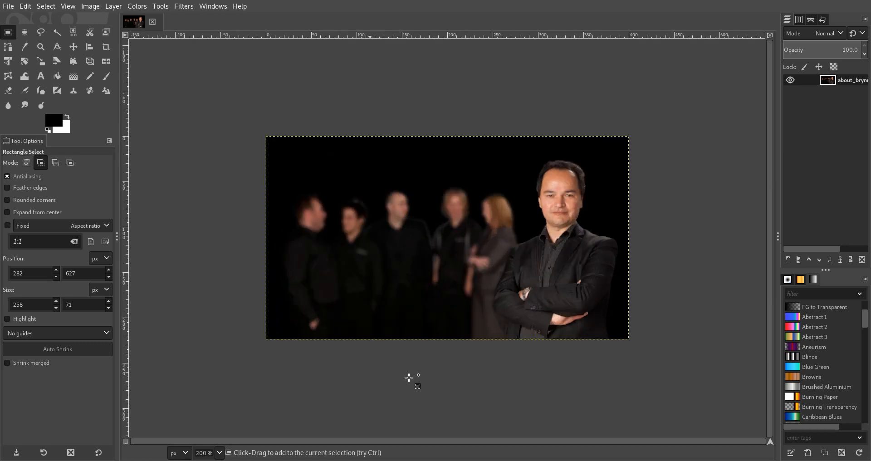
click(55, 162)
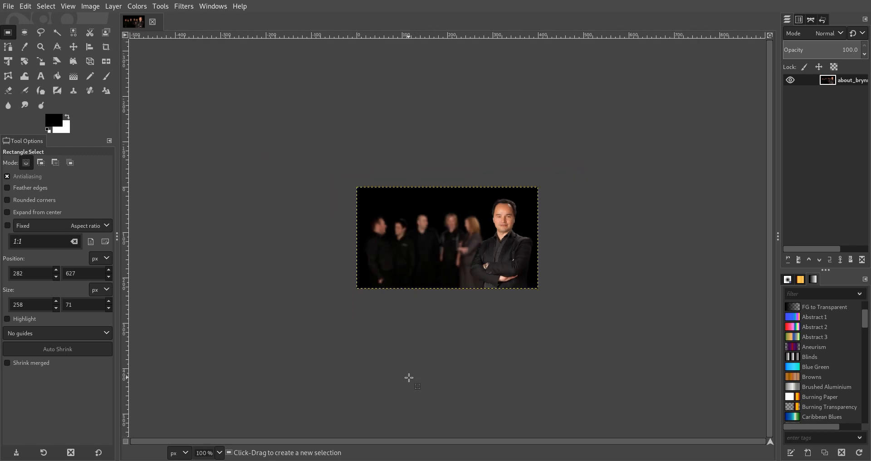
mouse_move(534, 284)
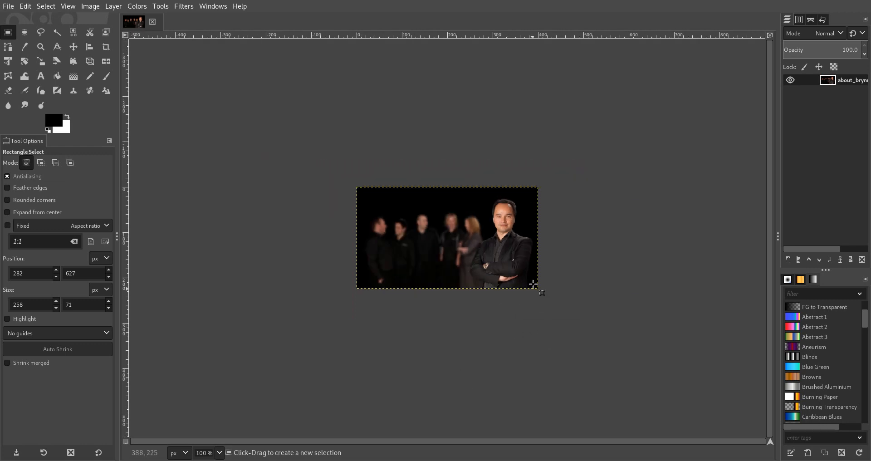
Step: Name the export thumb_about_brynn_on_black.jpg in the Pictures folder
click(8, 7)
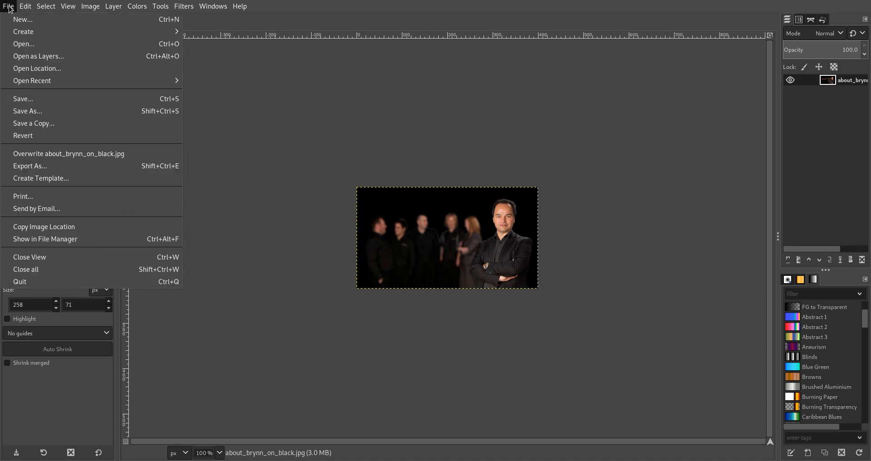
mouse_move(30, 165)
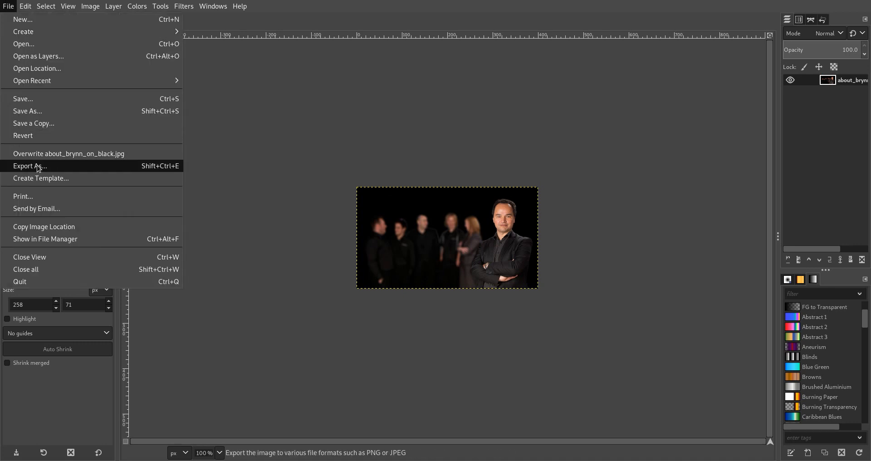
click(29, 165)
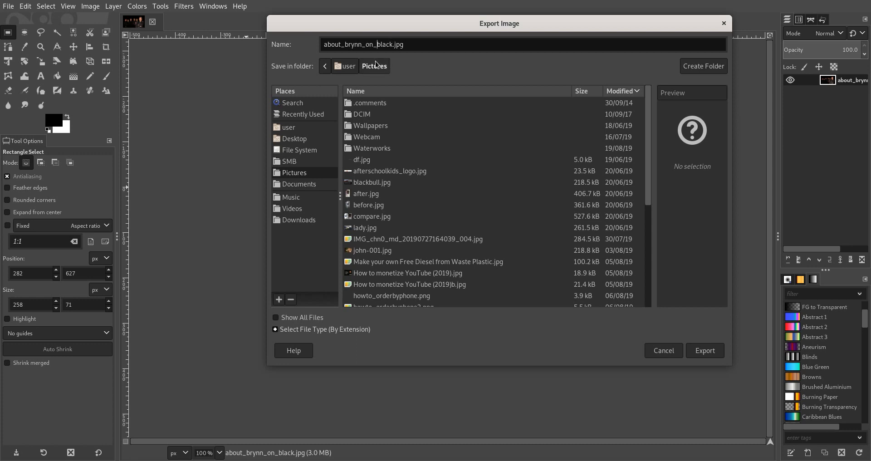
text(thumb_)
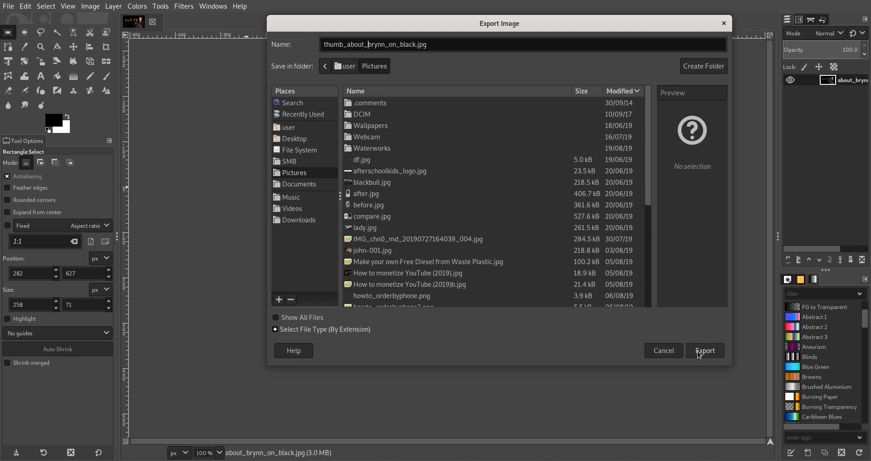
Step: Export the photo as thumb_about_brynn_on_black.jpg with the default JPEG settings
click(703, 351)
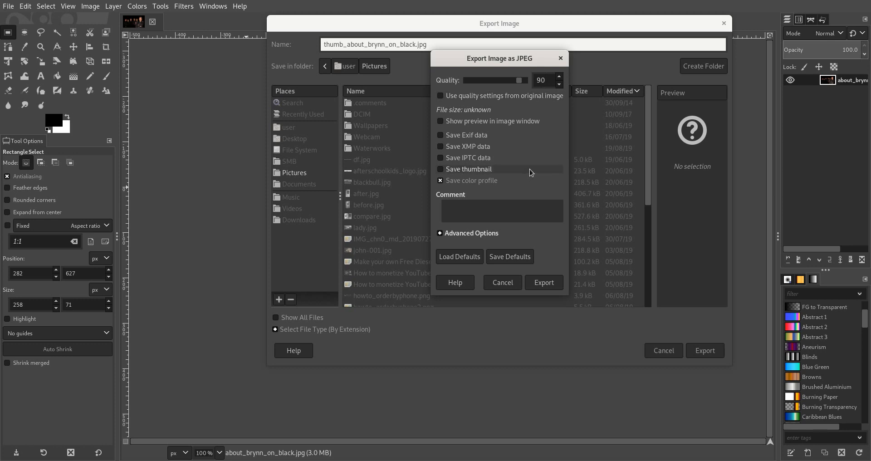
click(439, 169)
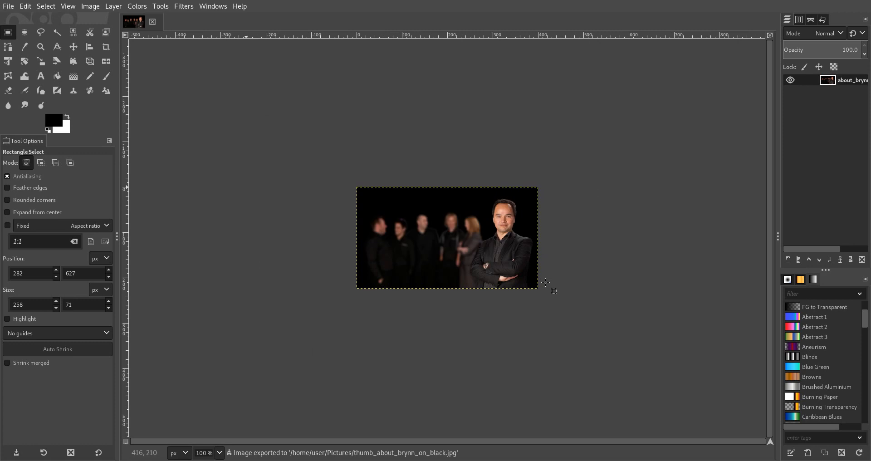
mouse_move(591, 303)
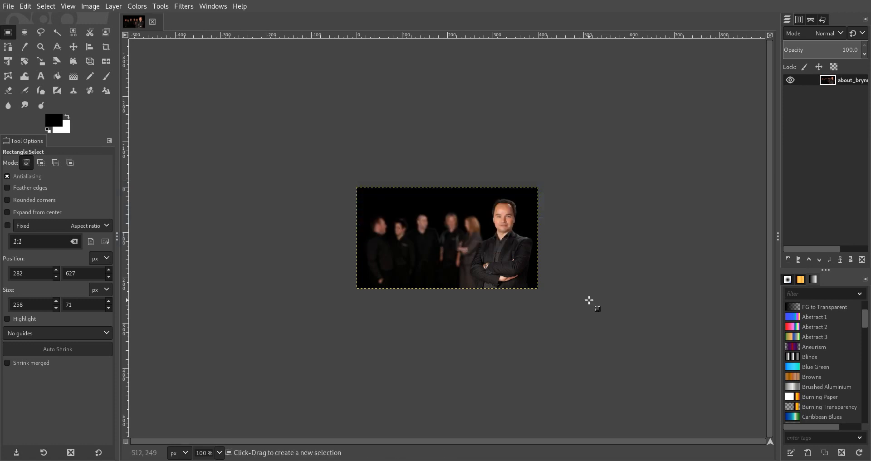
Step: Show Pictures in Files, where thumb_about_brynn_on_black.jpg is 12.7 kB beside the 37.9 kB original
click(430, 210)
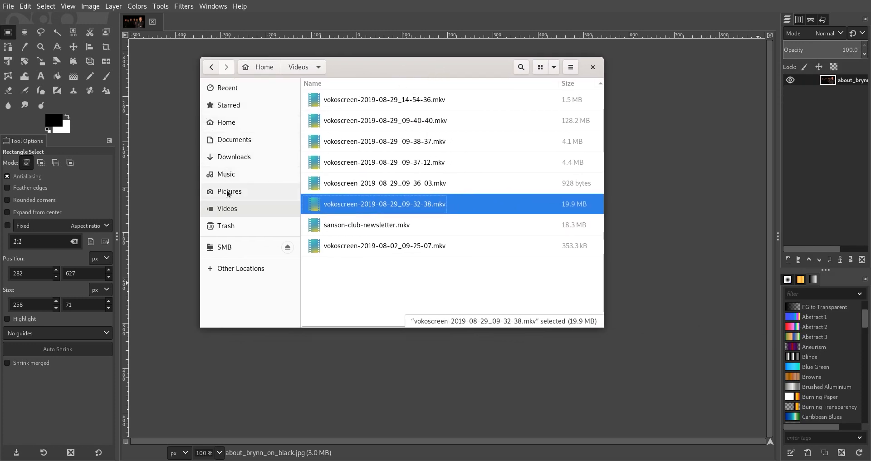
click(229, 191)
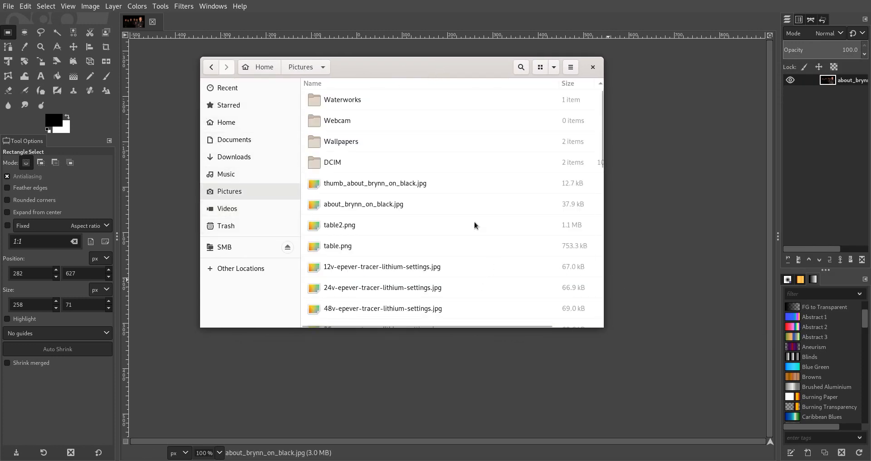
mouse_move(563, 197)
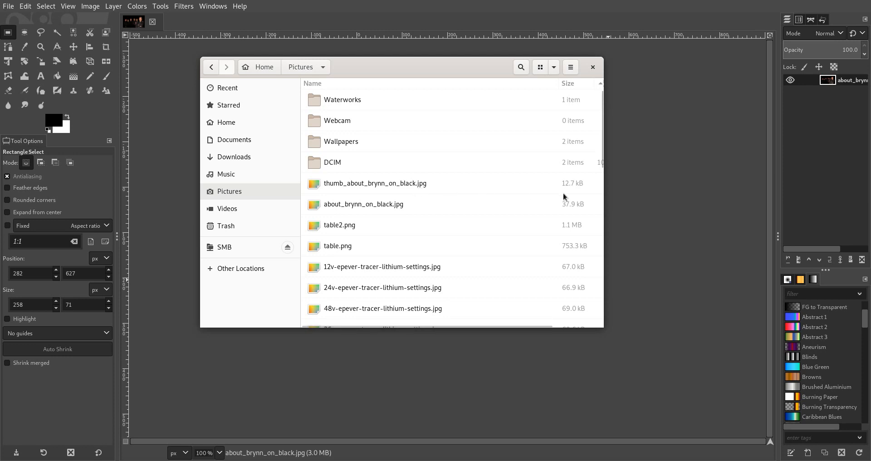
mouse_move(395, 212)
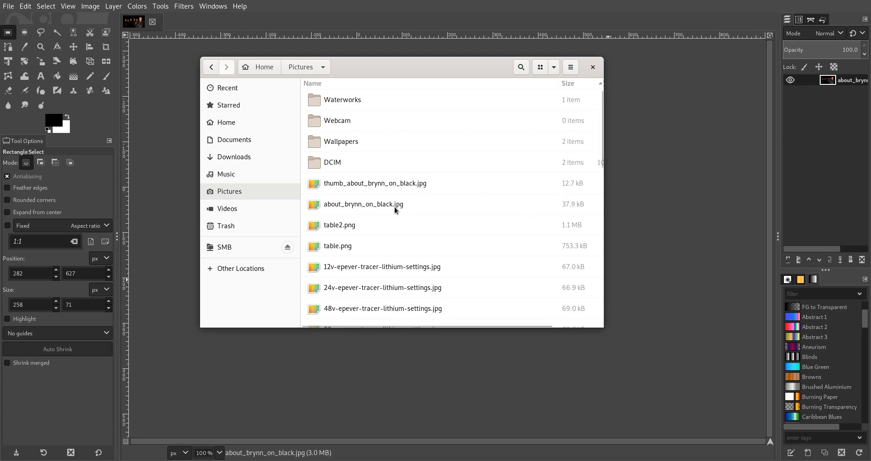
mouse_move(564, 213)
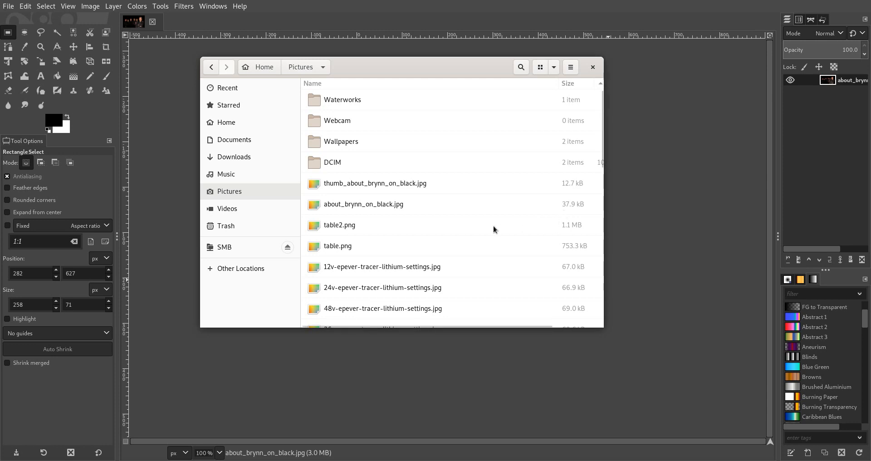
mouse_move(364, 249)
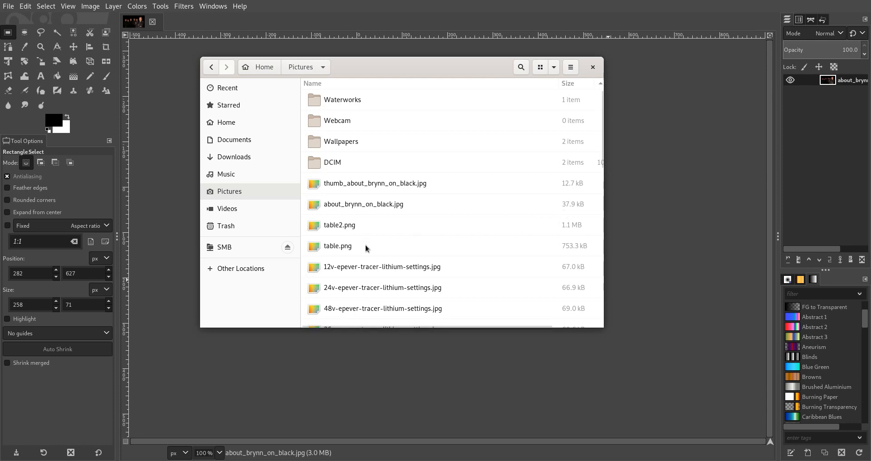
mouse_move(396, 272)
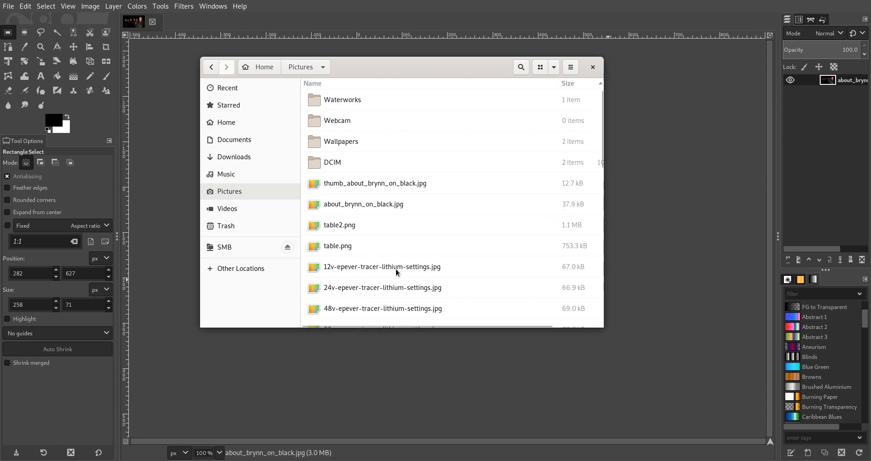